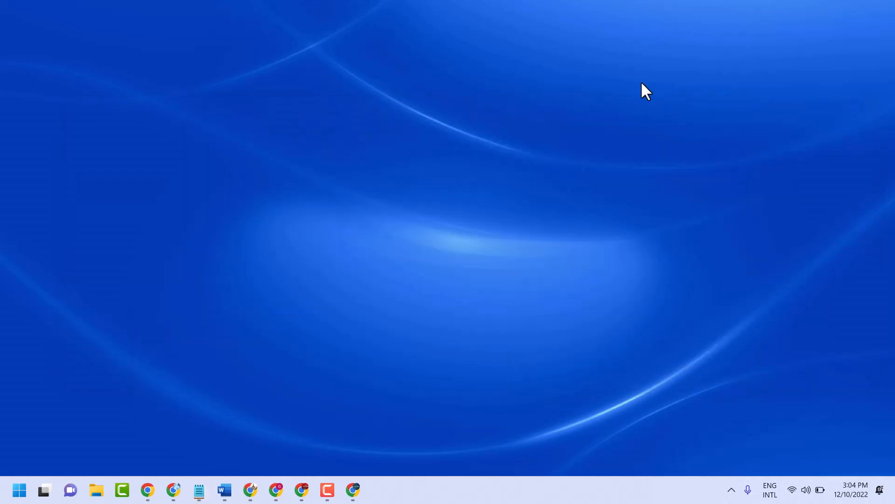
pyautogui.moveTo(19, 490)
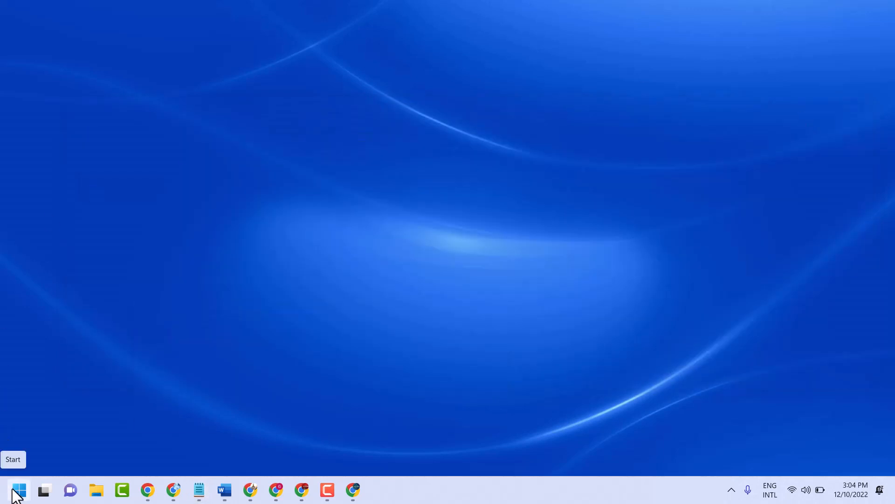
# Search the Start menu for 'settings' and launch the Settings app.
pyautogui.click(16, 490)
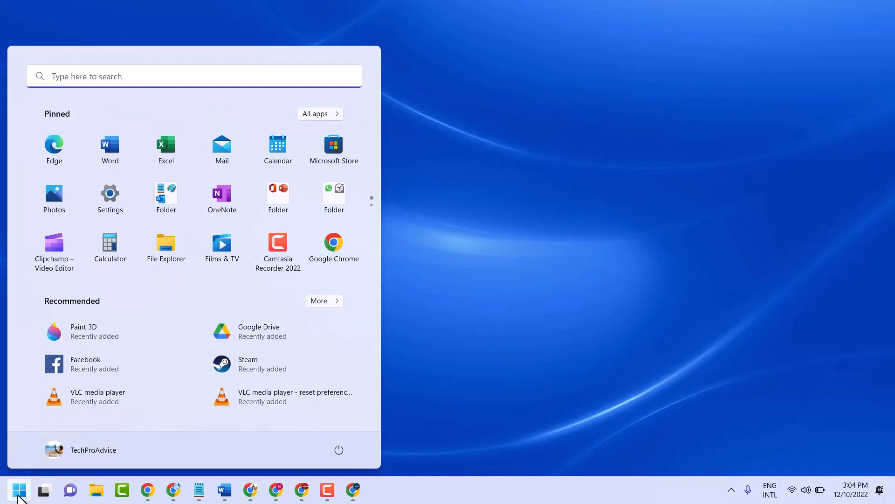
pyautogui.write('s')
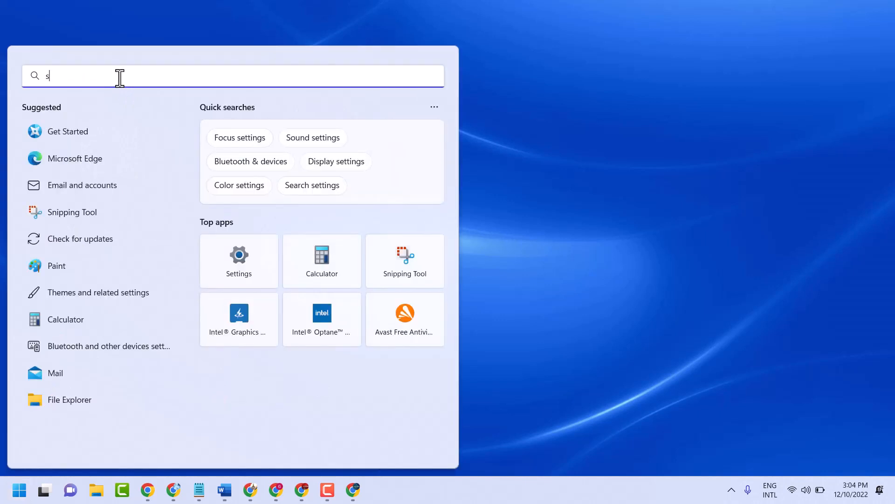
pyautogui.write('ettings')
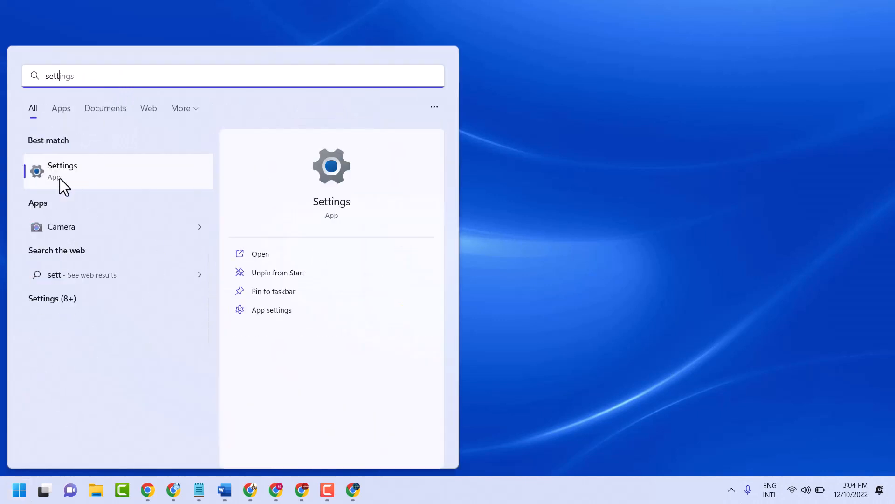
pyautogui.click(62, 170)
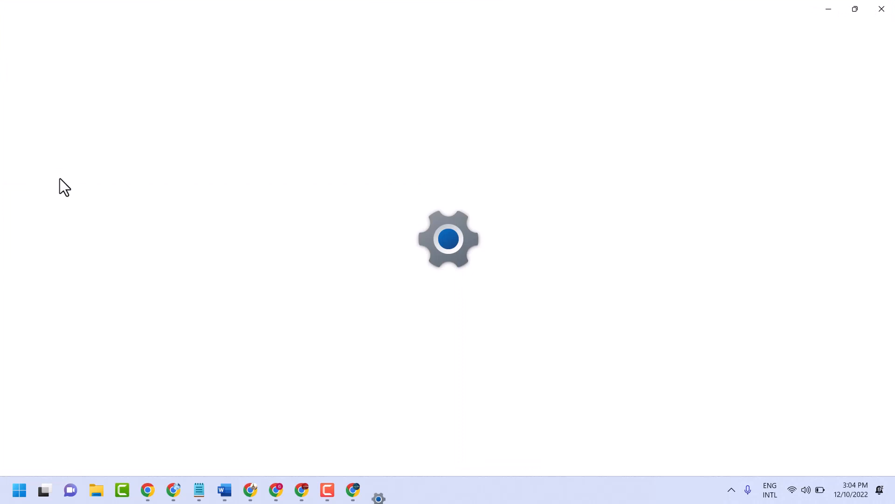
# Go to the Apps section in the Settings sidebar.
pyautogui.click(378, 496)
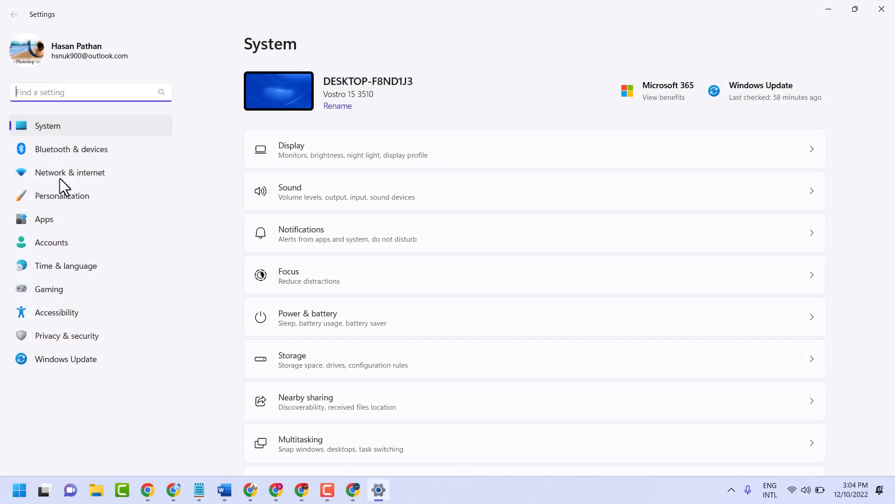
pyautogui.click(44, 218)
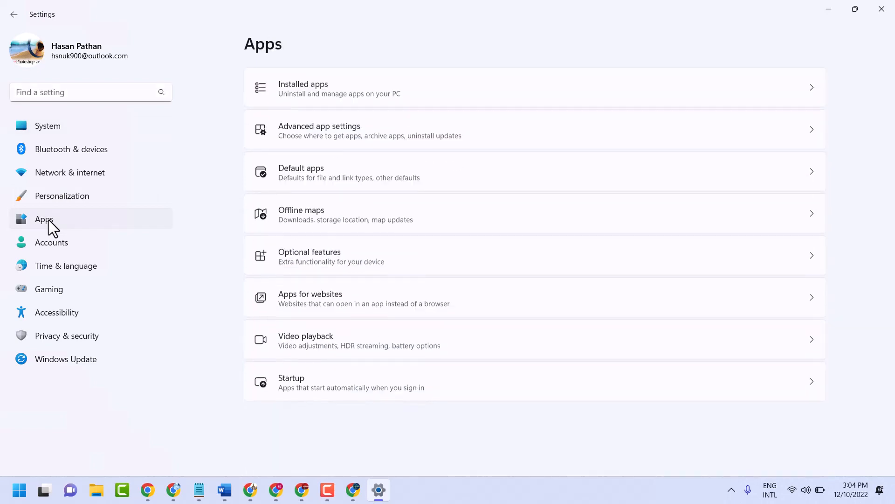
pyautogui.moveTo(334, 400)
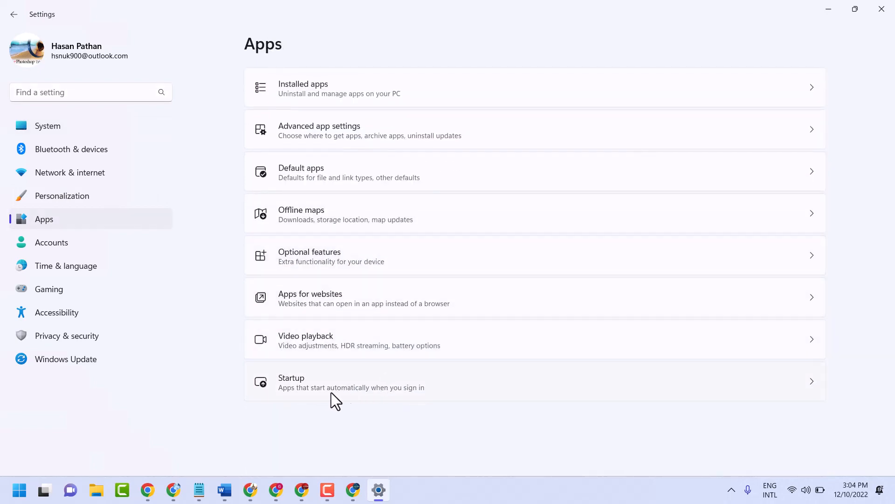
# On the Startup page, toggle Steam's launch at sign-in and leave it Off.
pyautogui.click(351, 381)
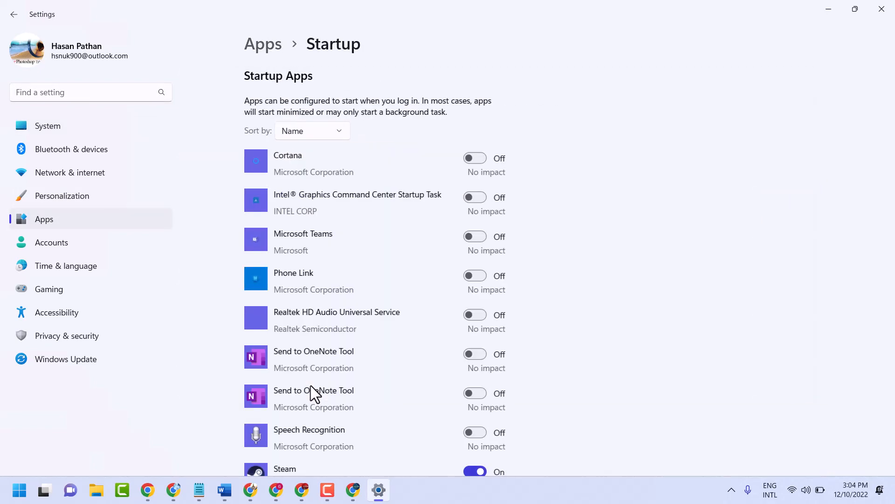
pyautogui.scroll(-3)
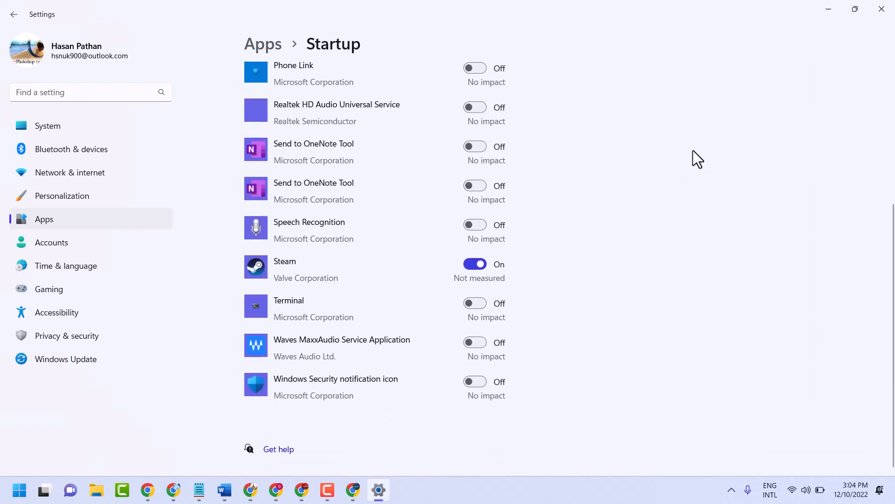
pyautogui.click(474, 264)
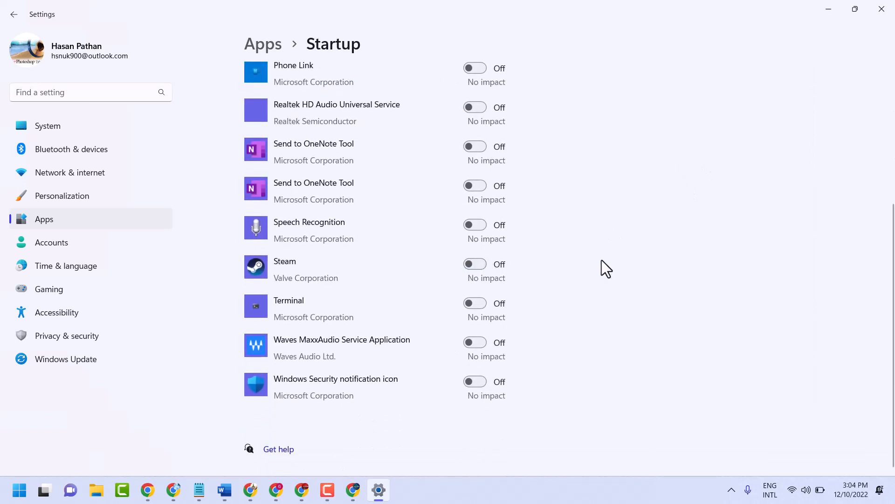
pyautogui.click(475, 264)
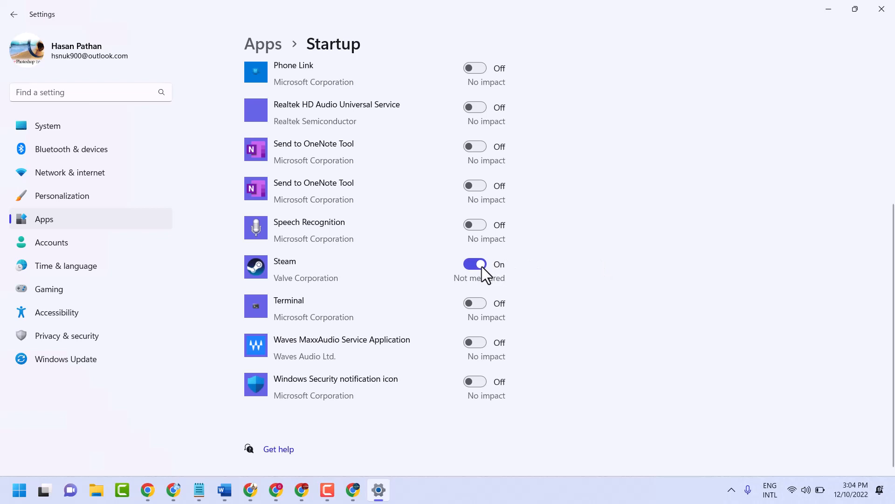
pyautogui.click(475, 264)
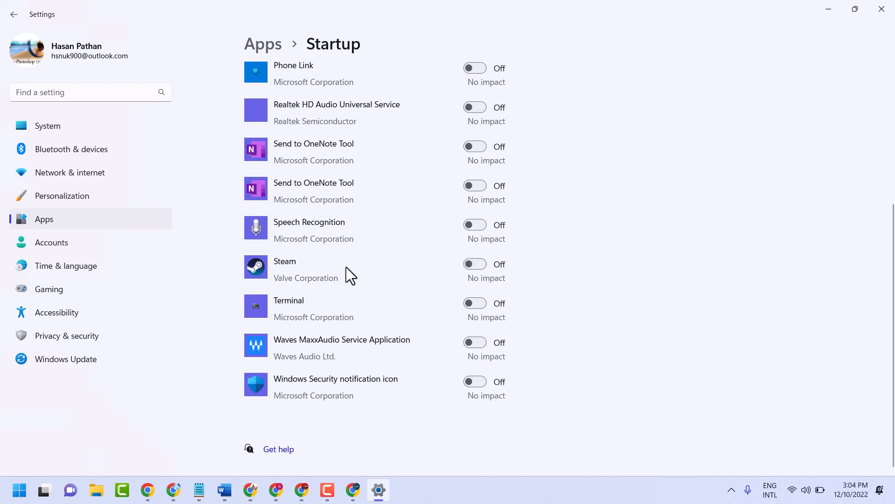
pyautogui.moveTo(457, 268)
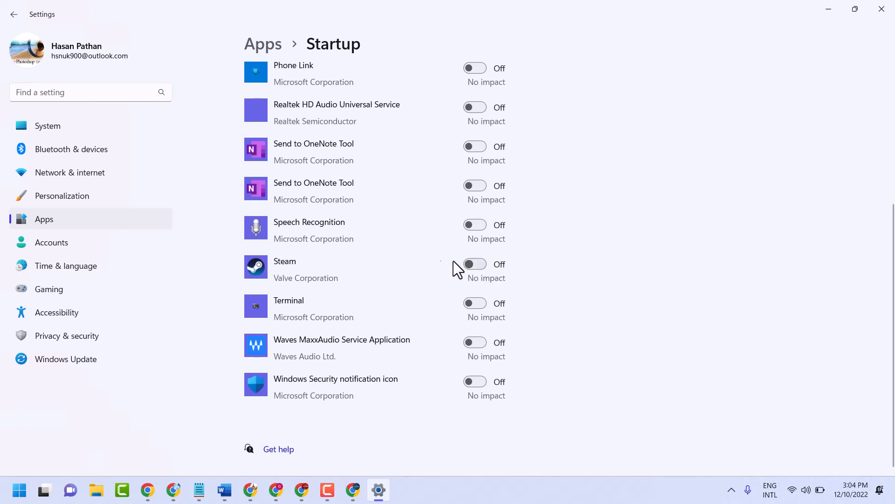
# Toggle Terminal and the next startup app, leave all Off, and close Settings.
pyautogui.click(475, 303)
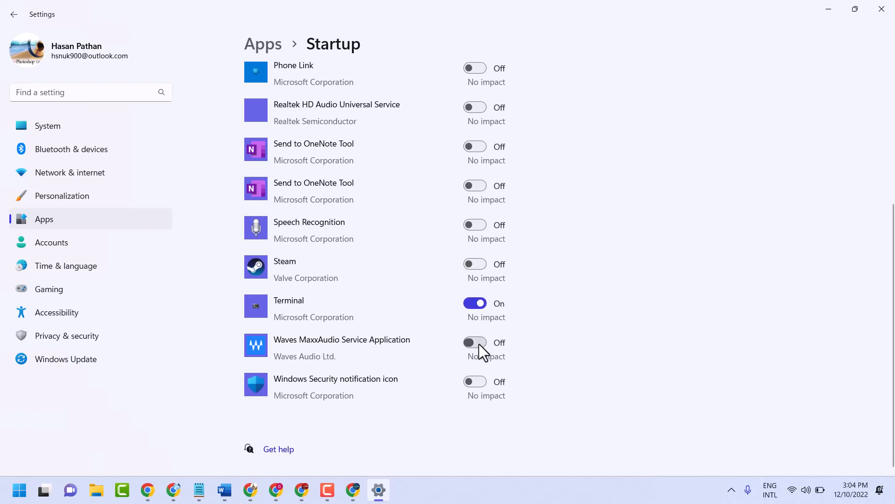
pyautogui.click(475, 342)
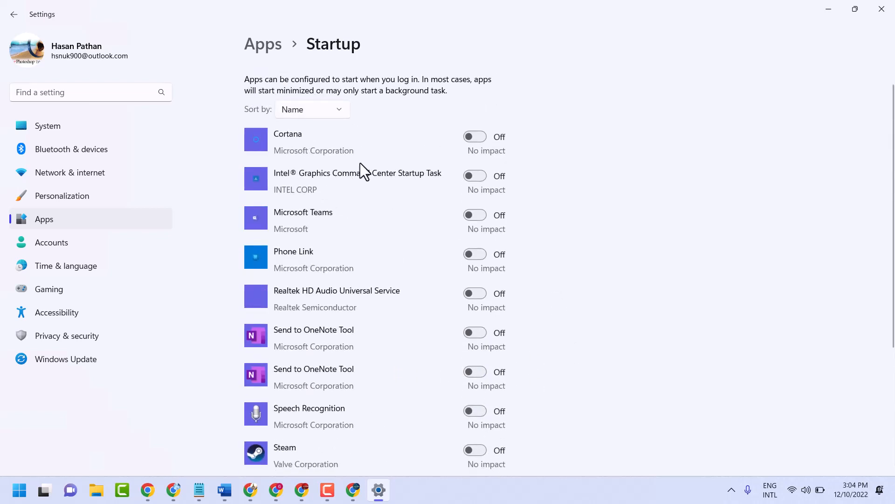
pyautogui.scroll(-3)
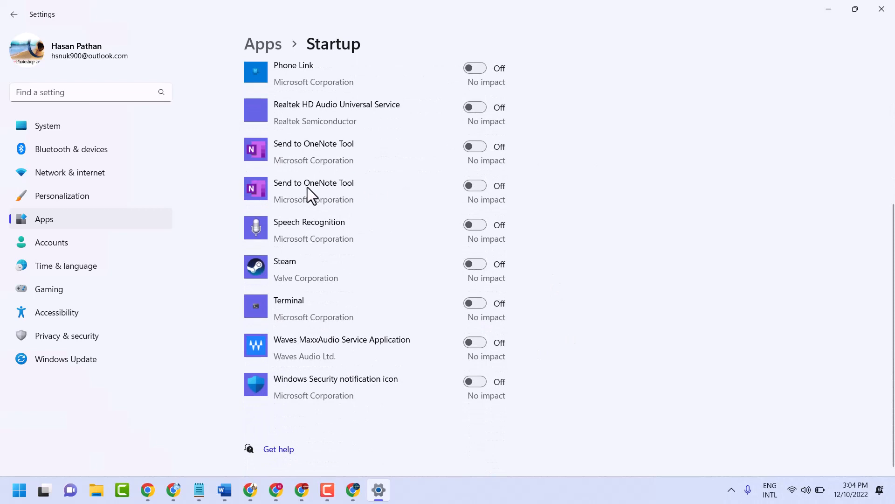
pyautogui.moveTo(341, 283)
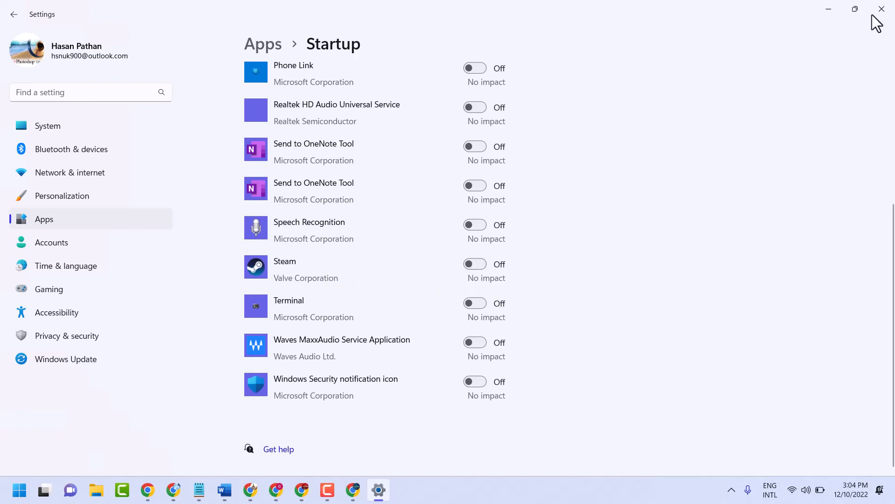
pyautogui.click(44, 489)
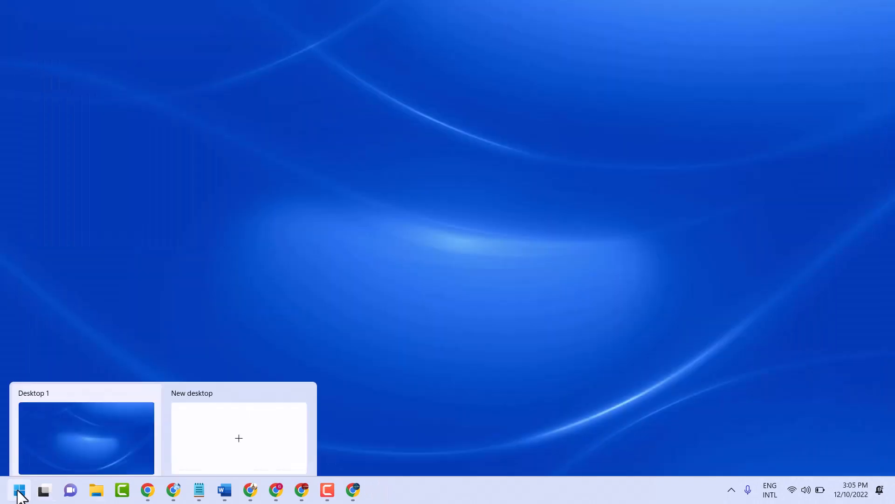
# Search the Start menu for 'task Manager', launch it and maximize the window.
pyautogui.click(43, 490)
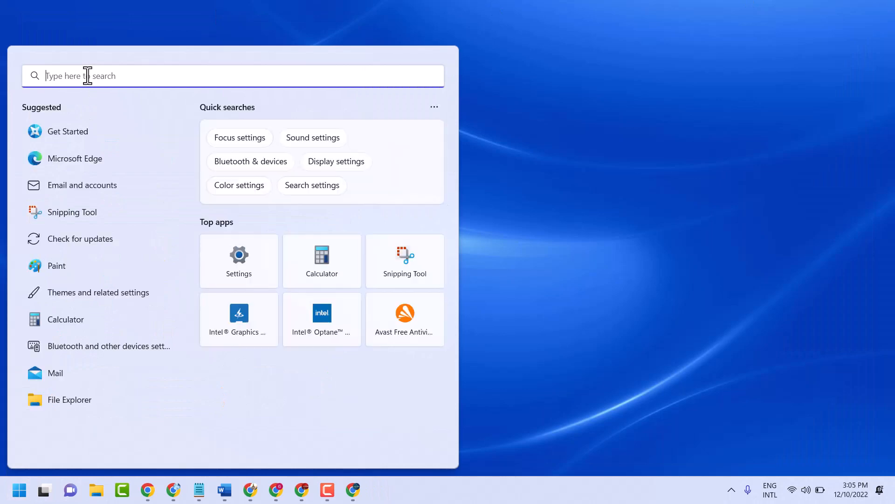
pyautogui.write('task Manager')
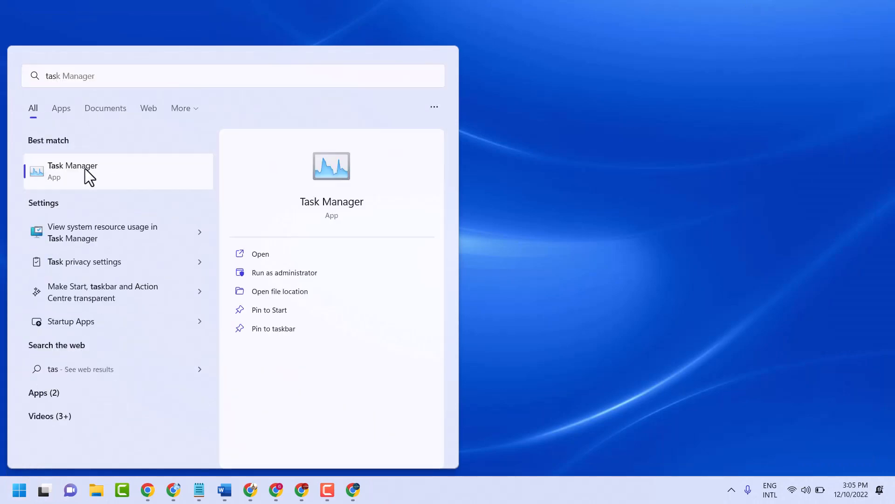
pyautogui.click(73, 171)
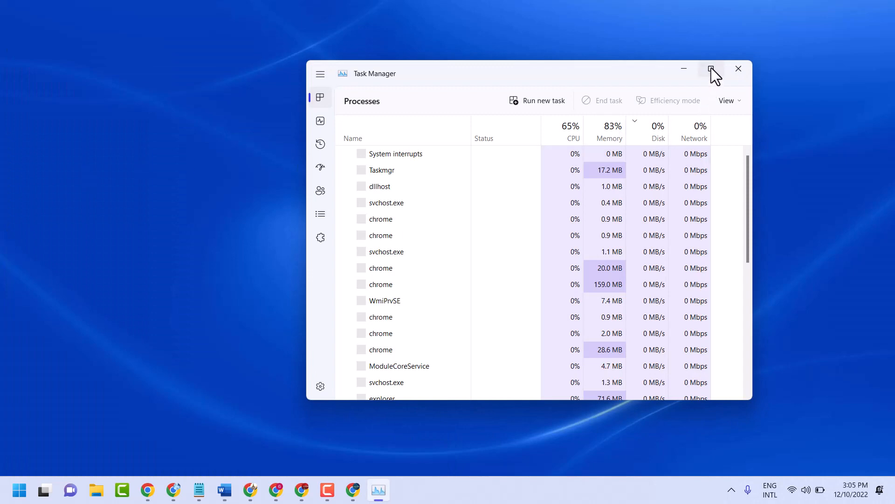
pyautogui.click(711, 68)
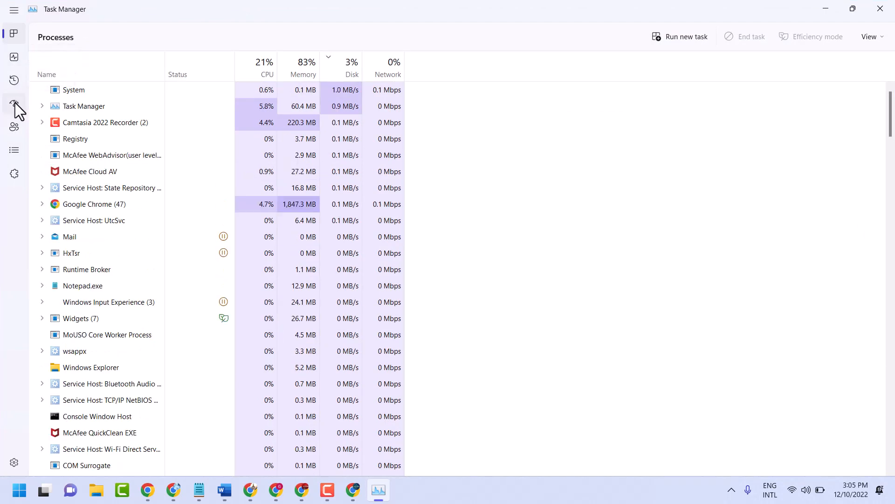
pyautogui.moveTo(14, 103)
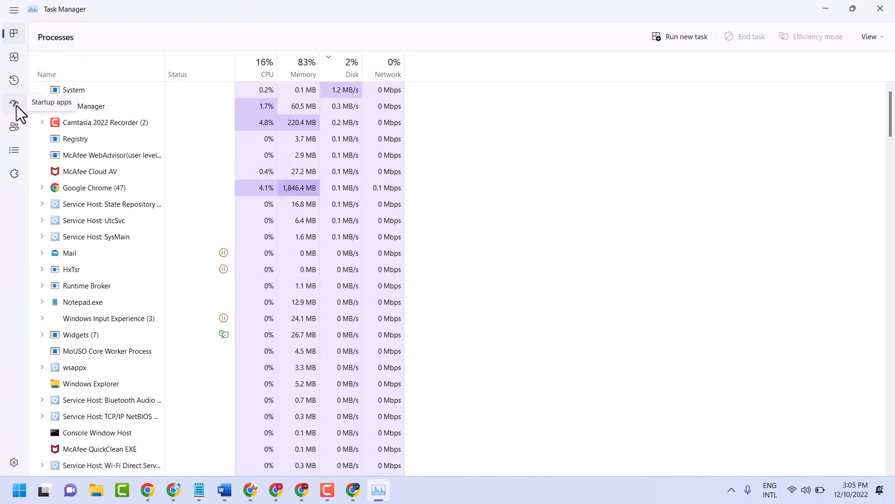
# On Startup apps, enable then disable Cortana, and close Task Manager.
pyautogui.click(14, 104)
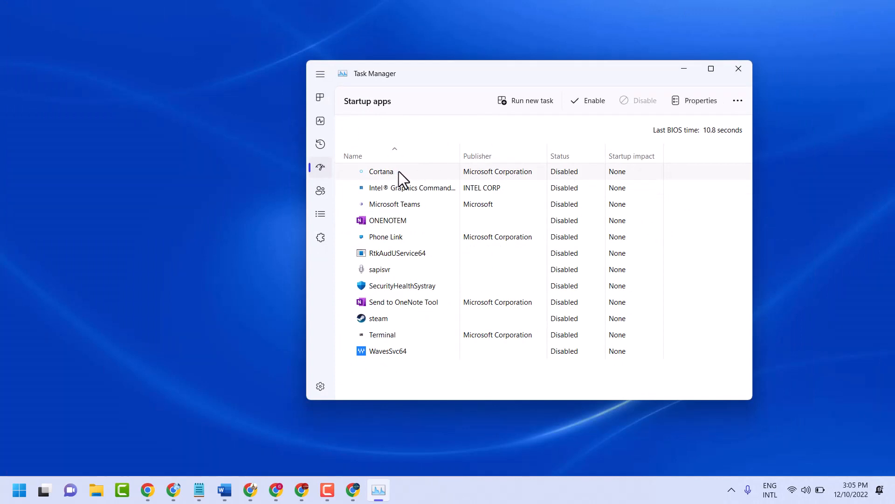
pyautogui.moveTo(575, 178)
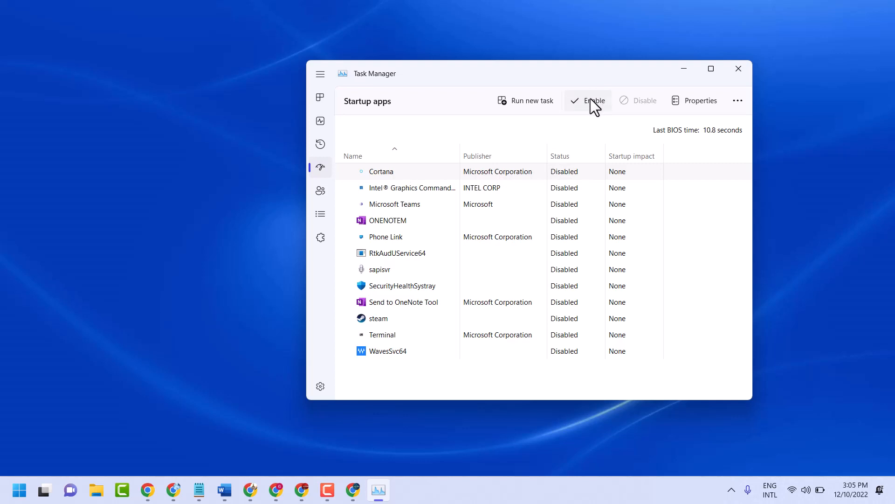
pyautogui.click(588, 101)
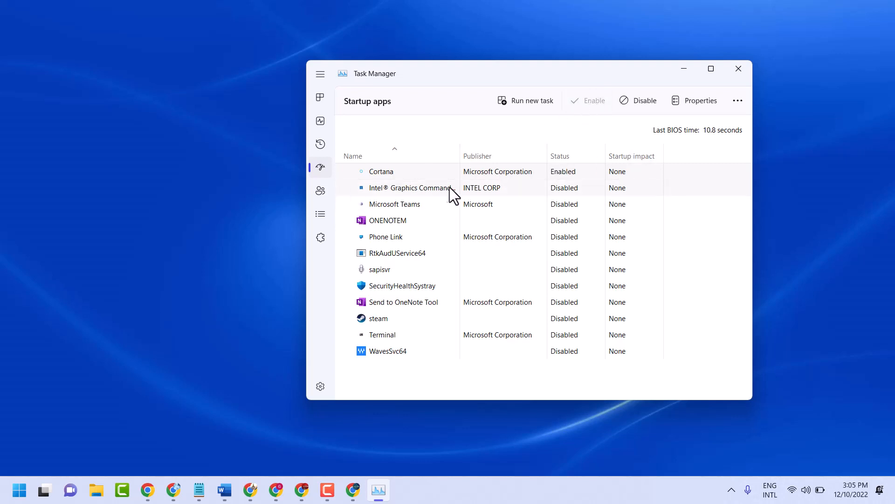
pyautogui.moveTo(412, 182)
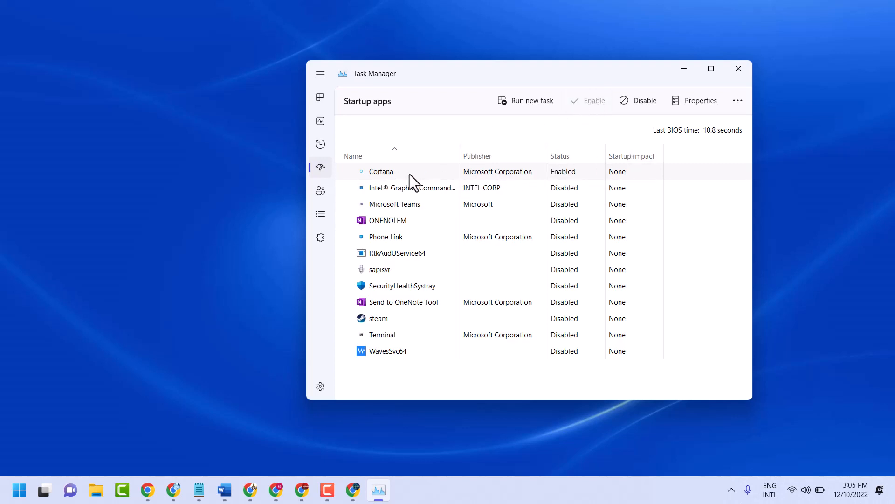
pyautogui.moveTo(384, 188)
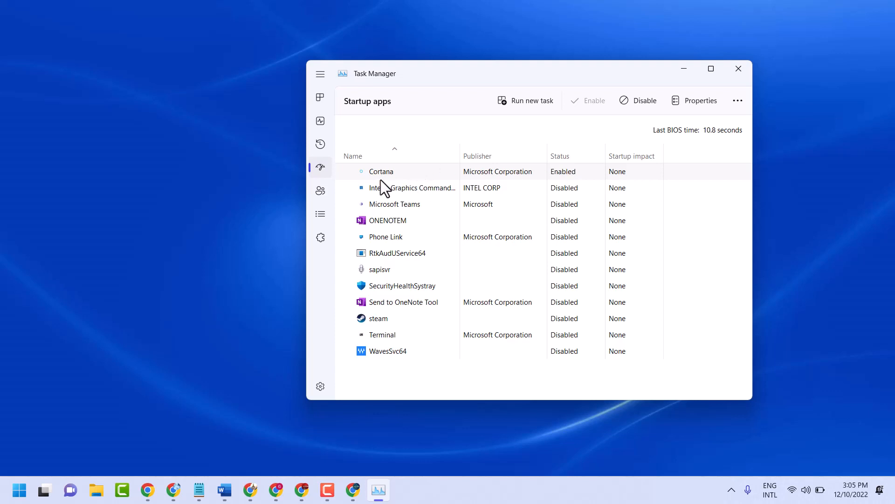
pyautogui.moveTo(647, 129)
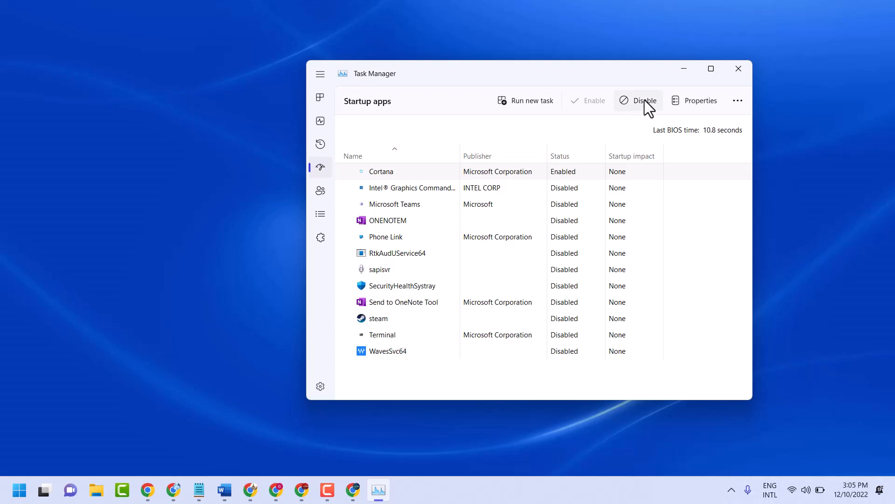
pyautogui.moveTo(645, 101)
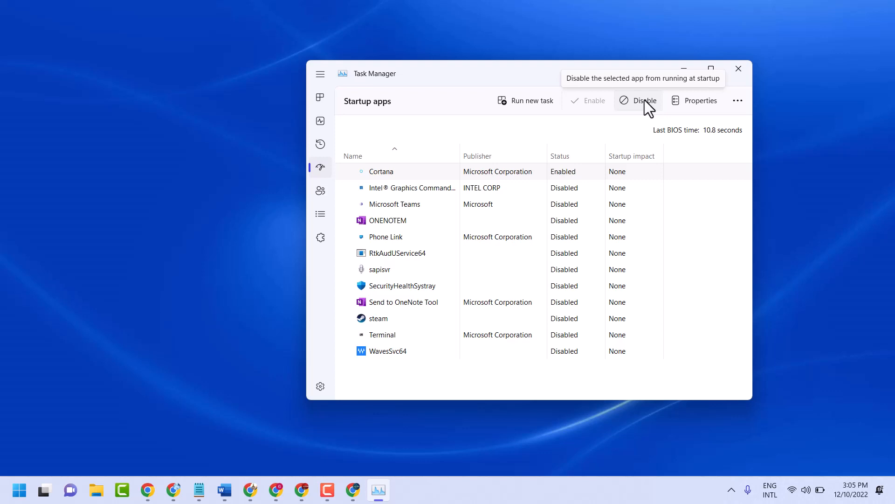
pyautogui.click(645, 101)
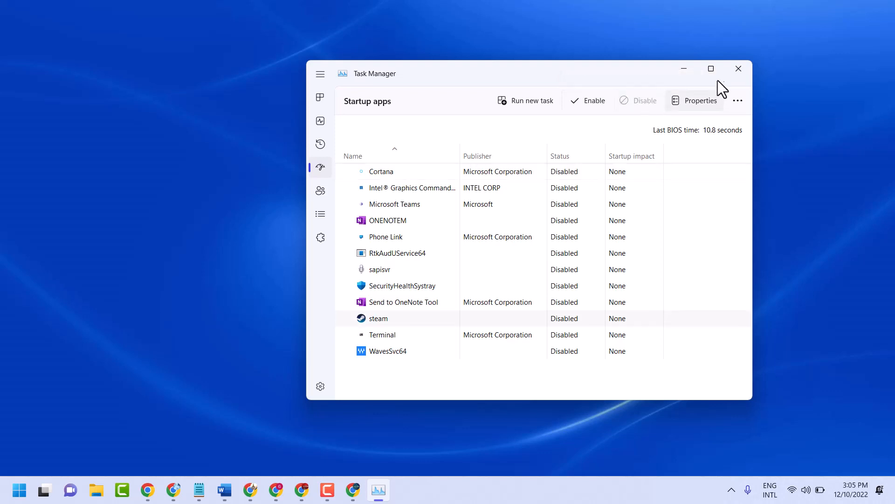
pyautogui.click(738, 69)
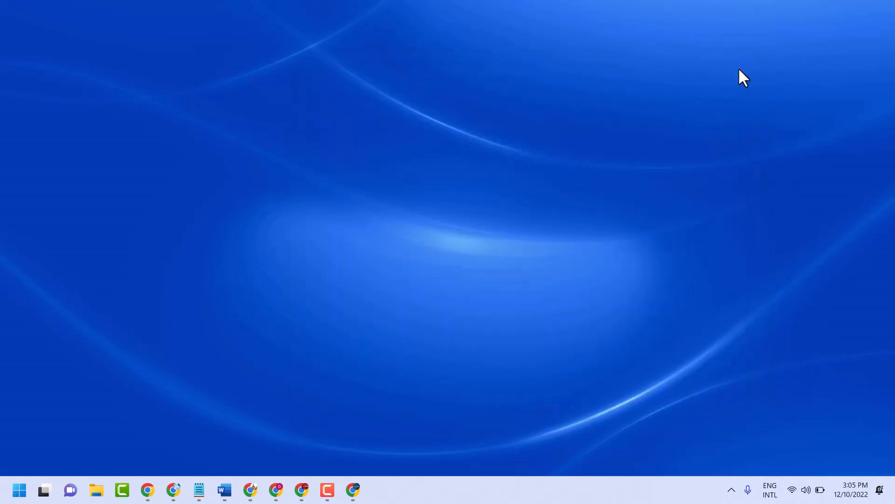